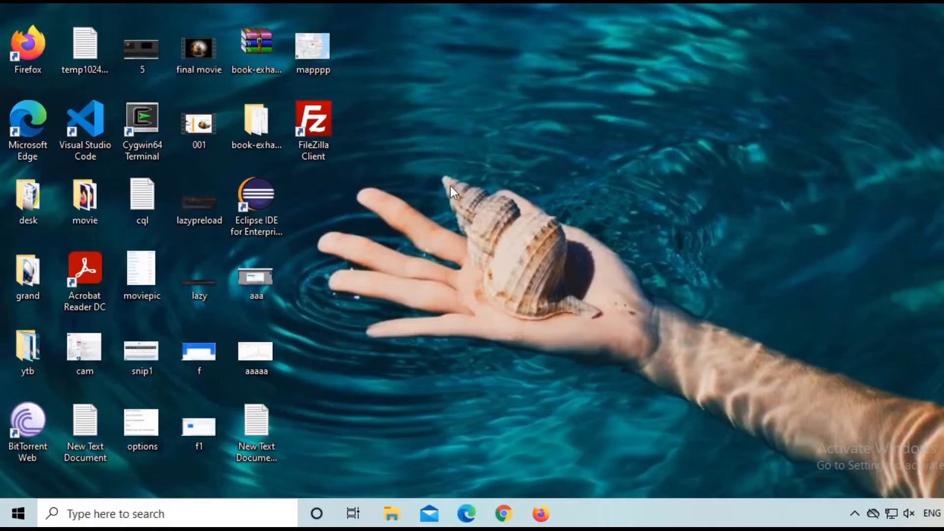
Launch Google Chrome from the taskbar on a new tab.
{"action": "left_click", "coordinate": [504, 513]}
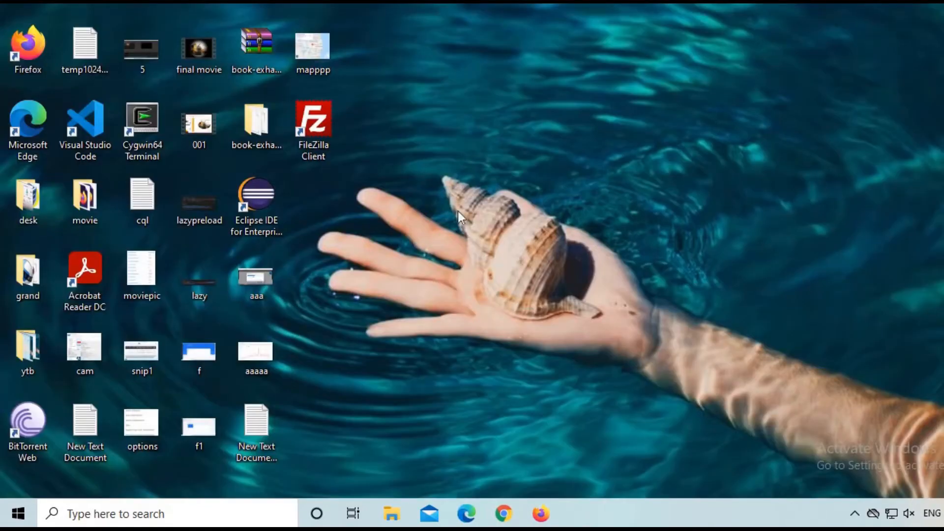
{"action": "left_click", "coordinate": [504, 513]}
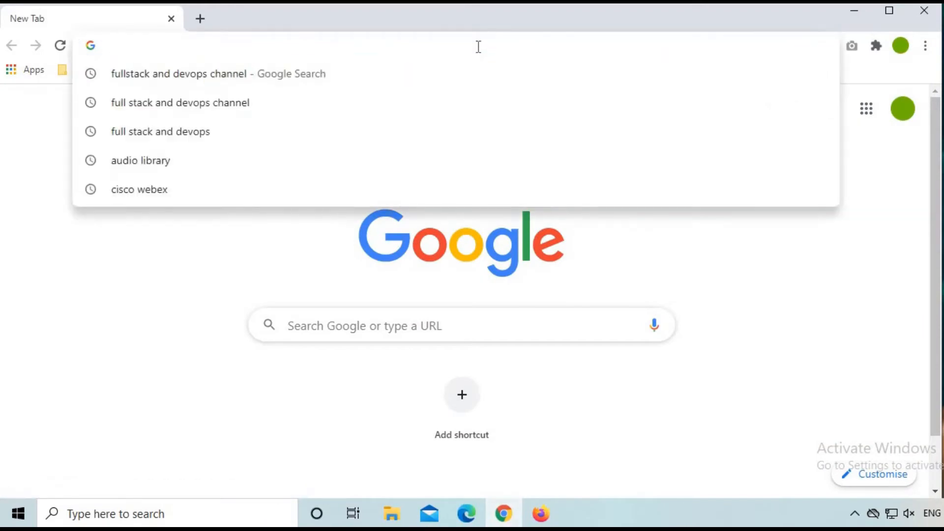
{"action": "mouse_move", "coordinate": [547, 51]}
{"action": "type", "text": "stackblitz"}
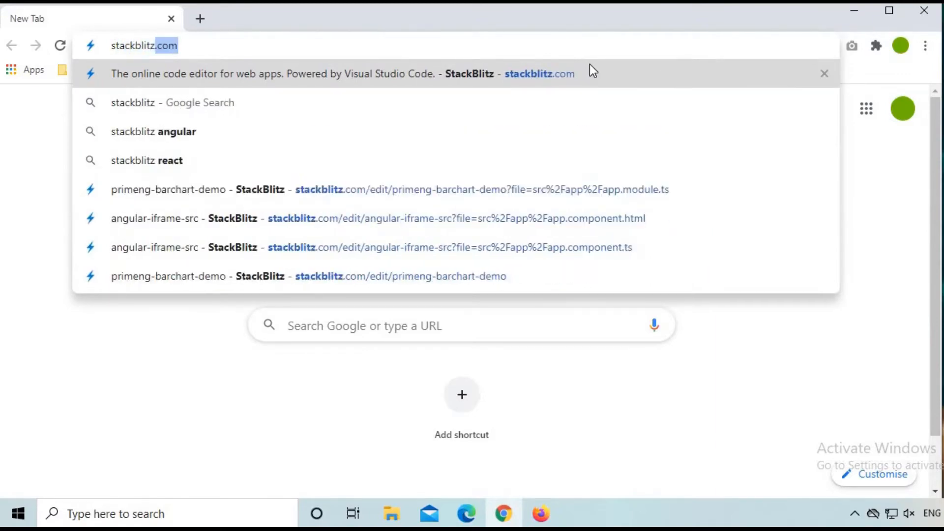
Go to stackblitz.com and start a new Angular TypeScript workspace.
{"action": "left_click", "coordinate": [301, 74]}
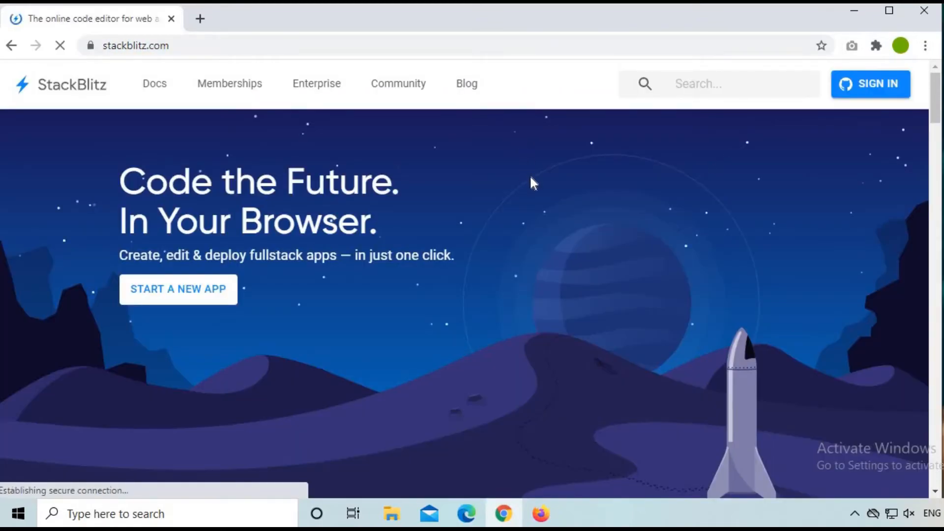
{"action": "mouse_move", "coordinate": [237, 296]}
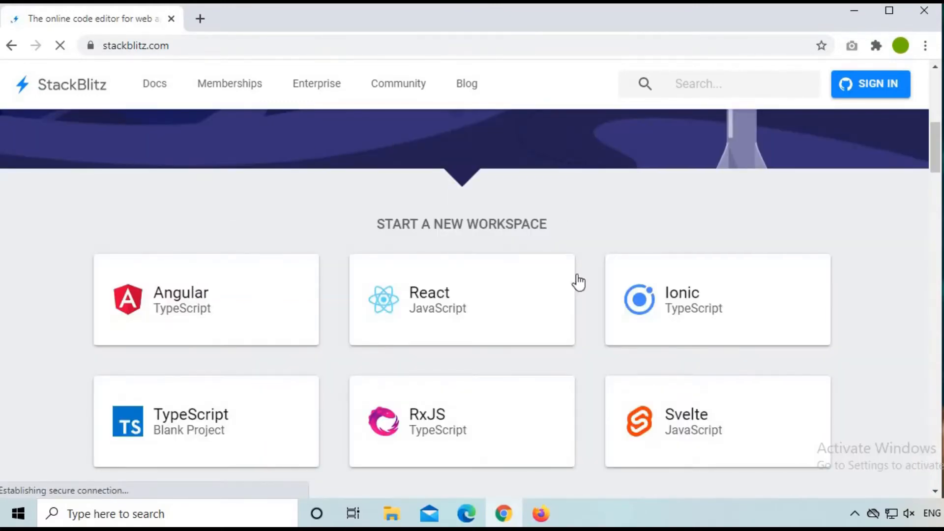
{"action": "scroll", "scroll_direction": "down", "scroll_amount": 3}
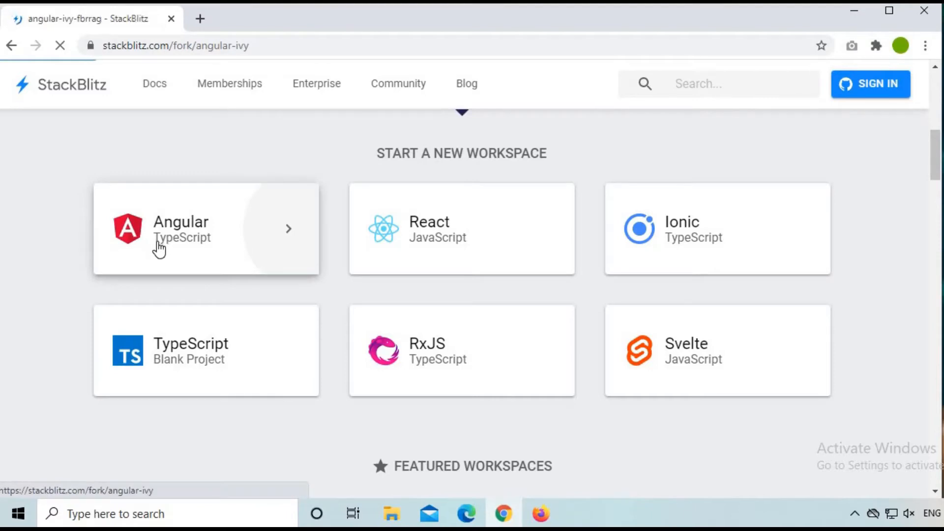
{"action": "left_click", "coordinate": [206, 229]}
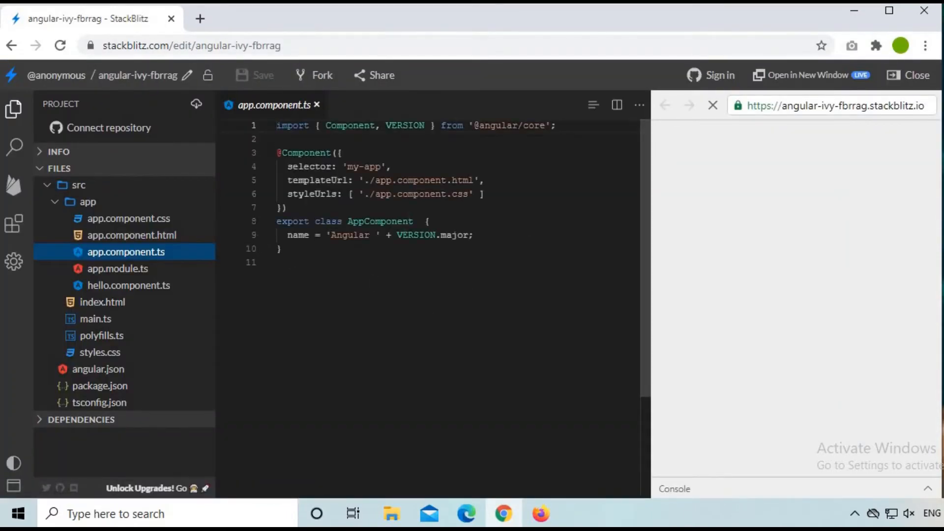
Toggle the project file list and open and close the project-wide search.
{"action": "left_click", "coordinate": [831, 105]}
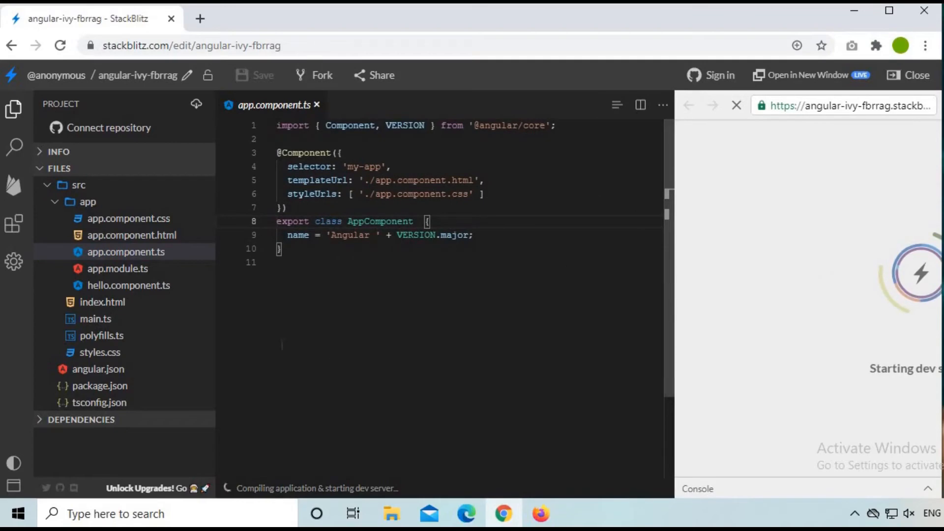
{"action": "left_click", "coordinate": [13, 110]}
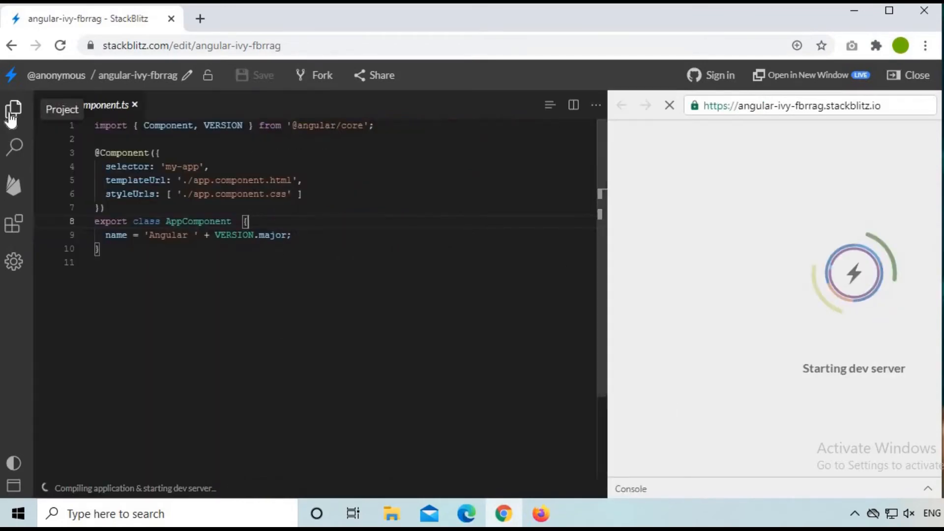
{"action": "left_click", "coordinate": [13, 111]}
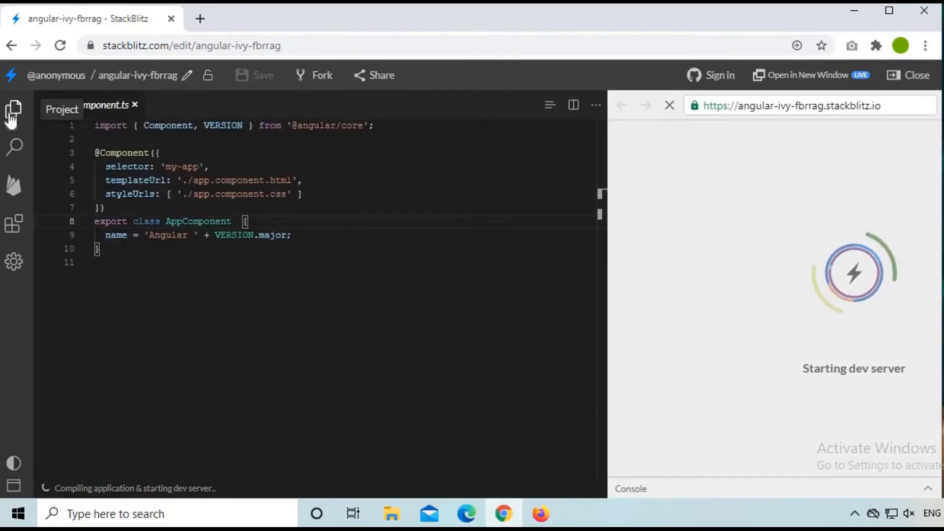
{"action": "left_click", "coordinate": [13, 148]}
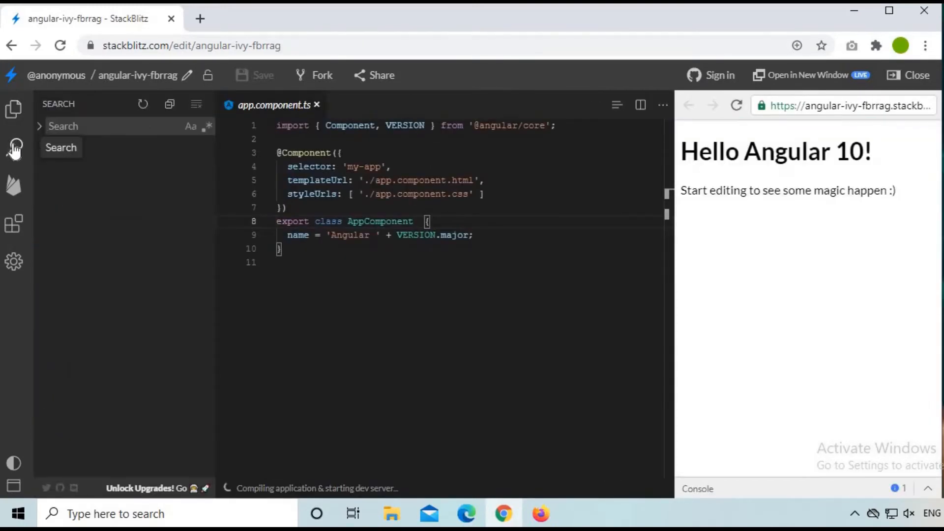
{"action": "left_click", "coordinate": [14, 110]}
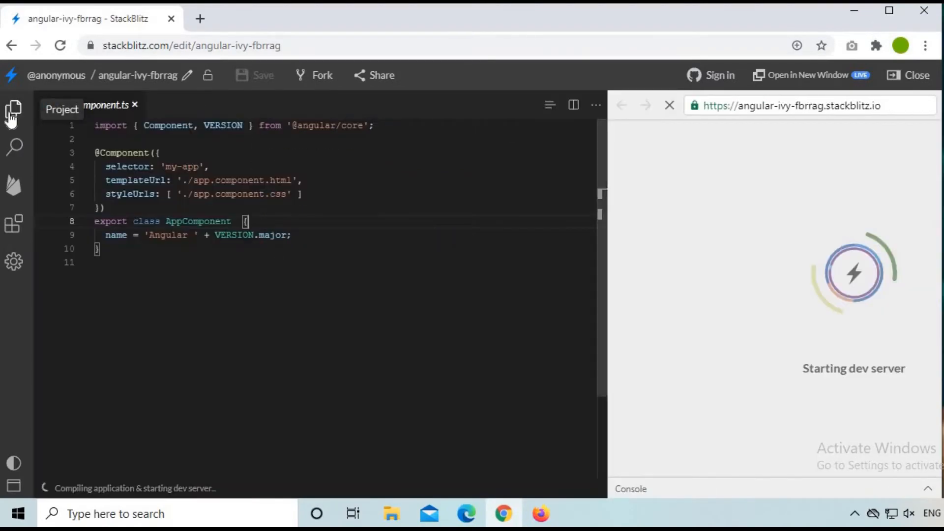
{"action": "left_click", "coordinate": [14, 113]}
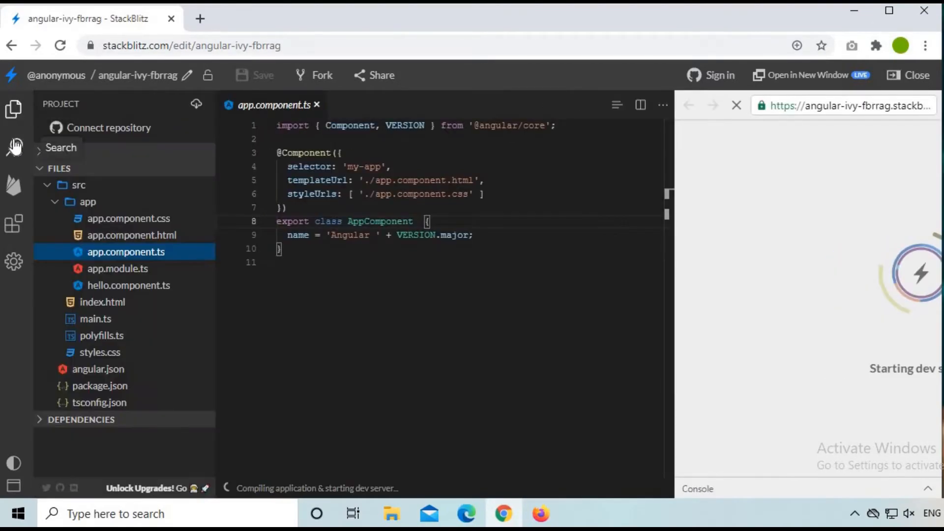
{"action": "left_click", "coordinate": [13, 110]}
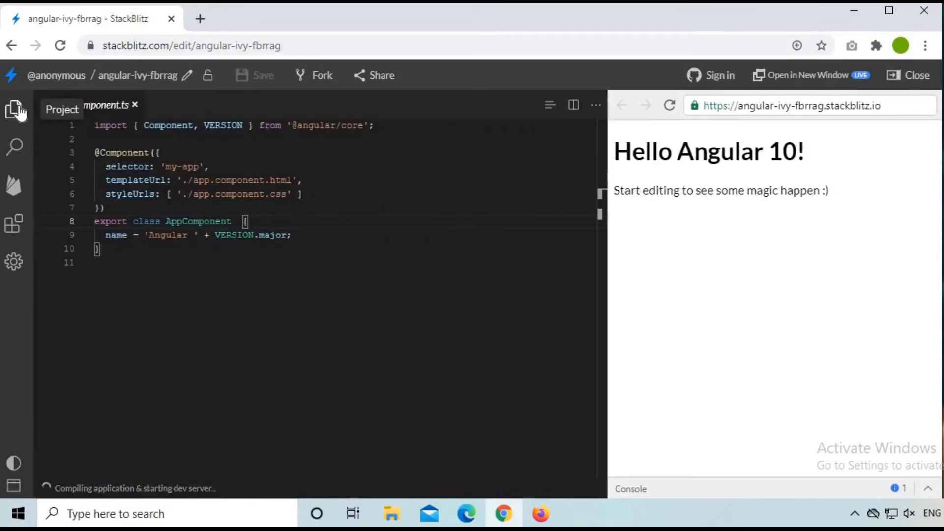
{"action": "left_click", "coordinate": [13, 109]}
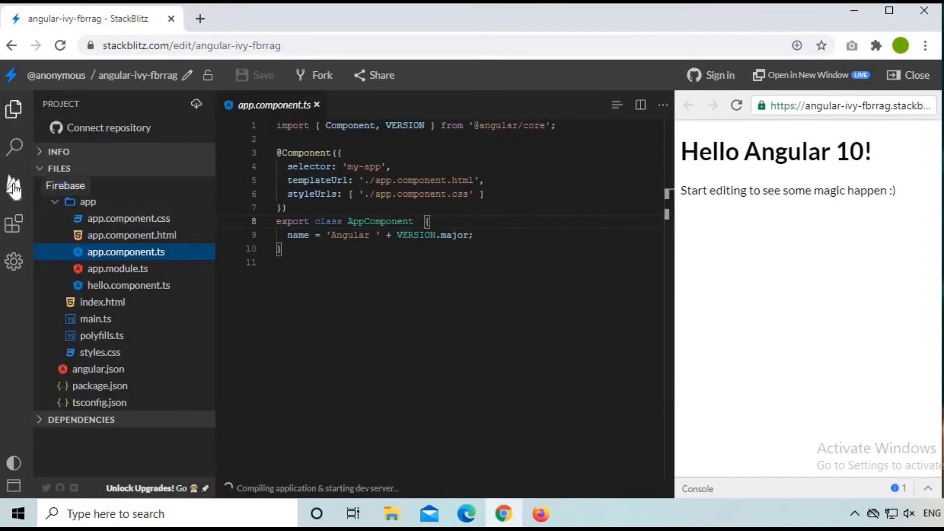
Browse the Firebase deploy and settings panels, then return to the file list.
{"action": "left_click", "coordinate": [13, 185]}
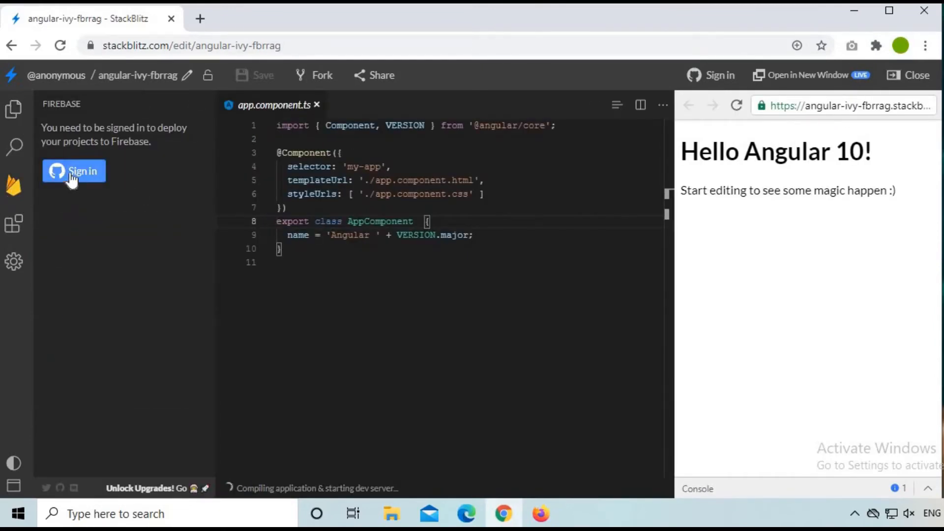
{"action": "mouse_move", "coordinate": [13, 262]}
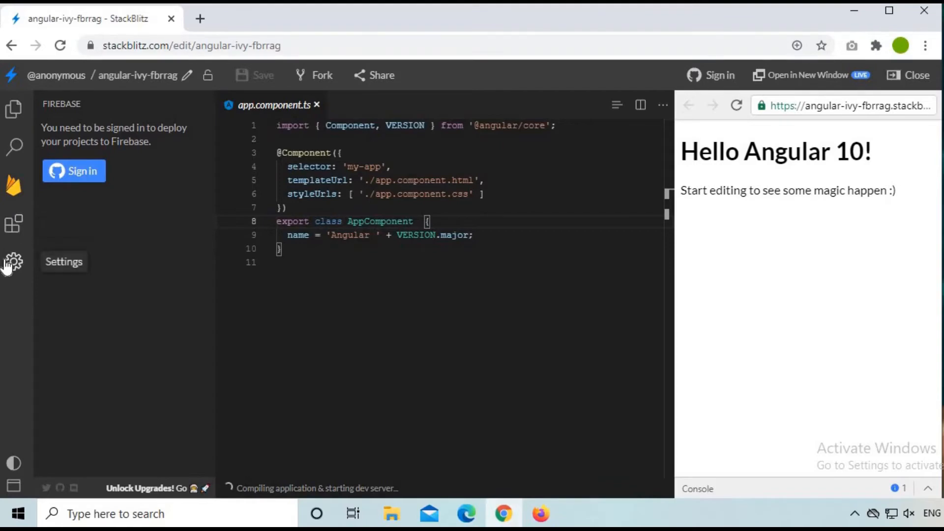
{"action": "left_click", "coordinate": [13, 261]}
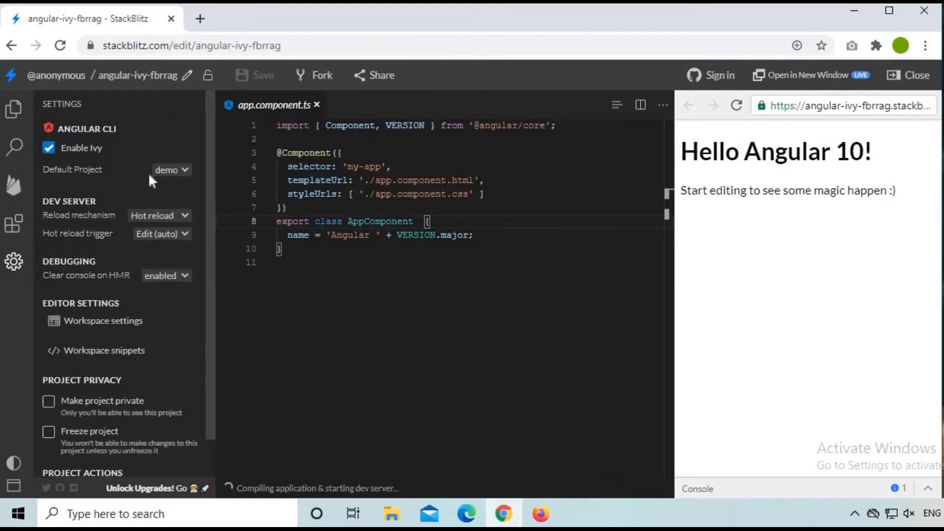
{"action": "scroll", "scroll_direction": "down", "scroll_amount": 3}
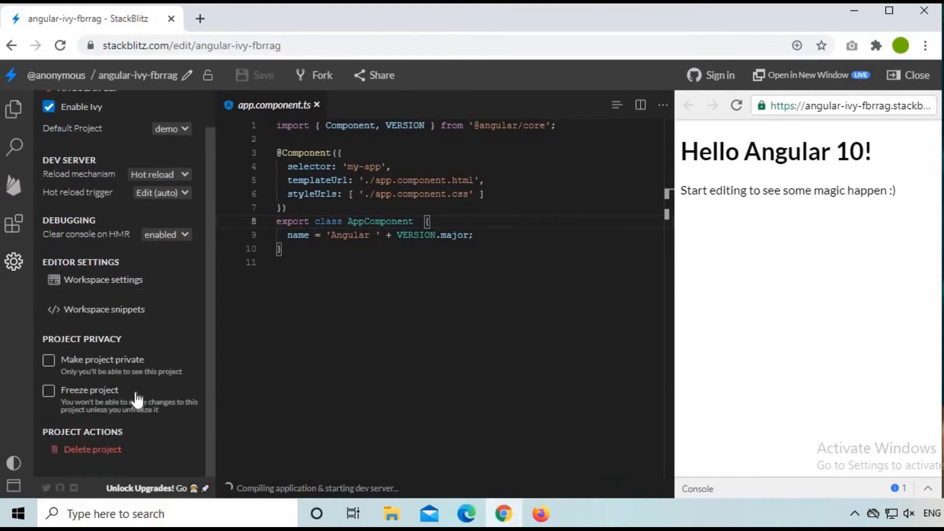
{"action": "scroll", "scroll_direction": "up", "scroll_amount": 3}
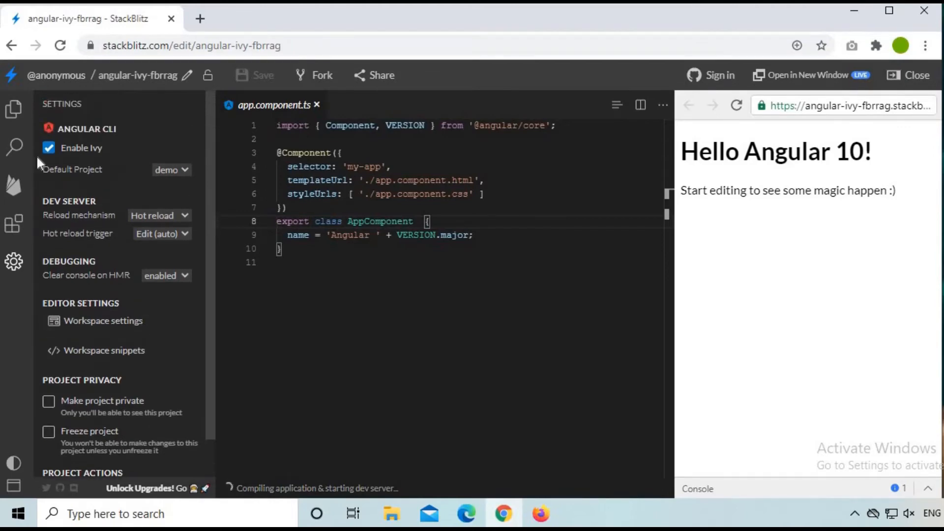
{"action": "left_click", "coordinate": [14, 110]}
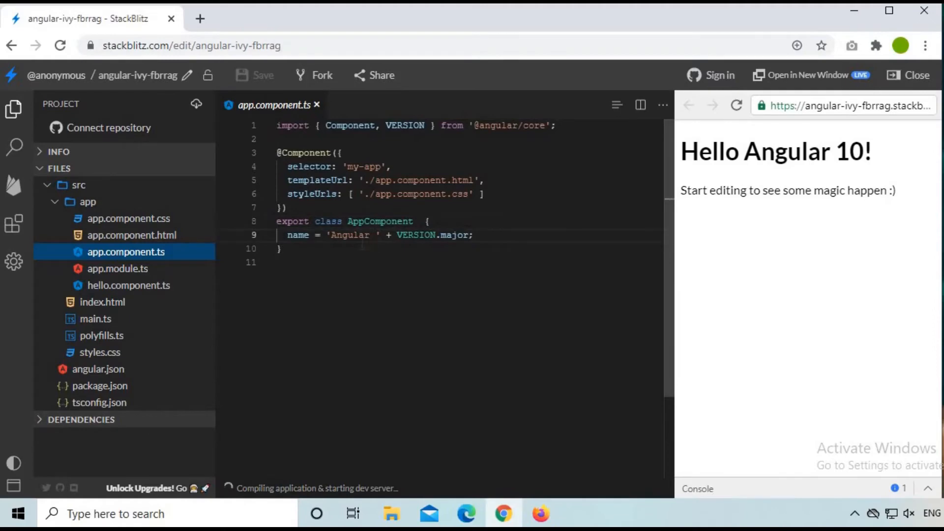
Add 'this is textin' to app.component.html, dismiss the sign-in prompt, and save.
{"action": "left_click", "coordinate": [132, 235]}
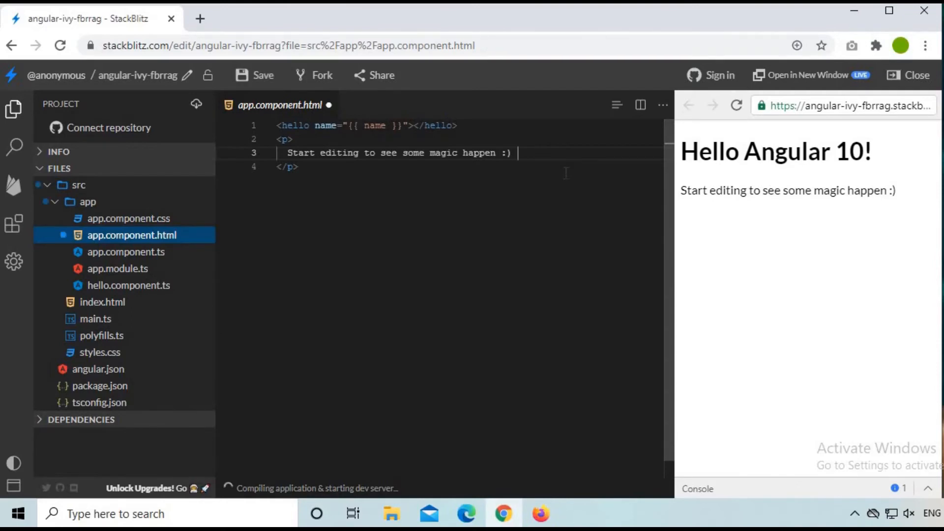
{"action": "type", "text": "this is texting text"}
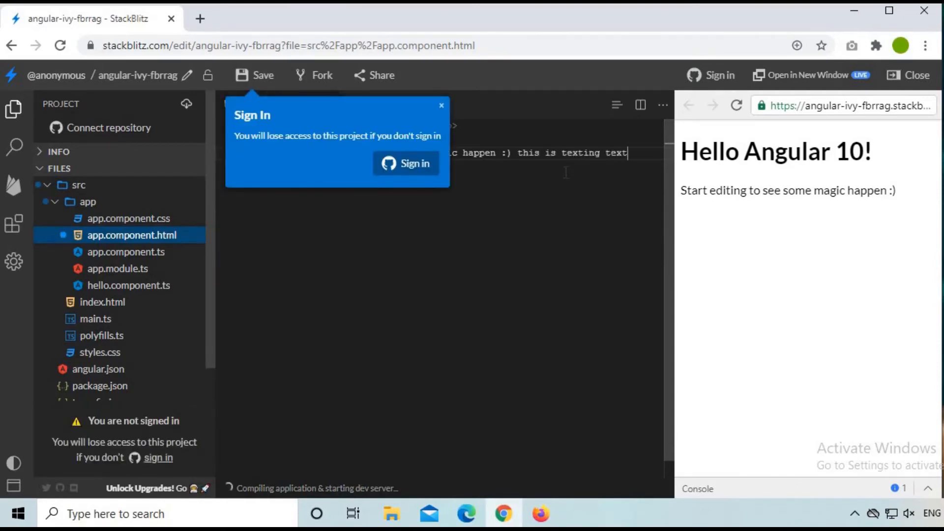
{"action": "left_click", "coordinate": [441, 105]}
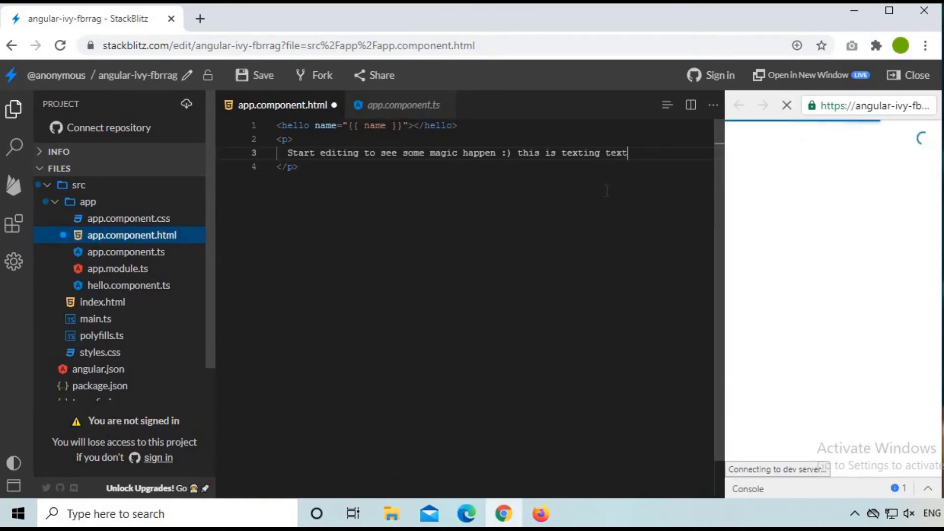
{"action": "key", "text": "ctrl+s"}
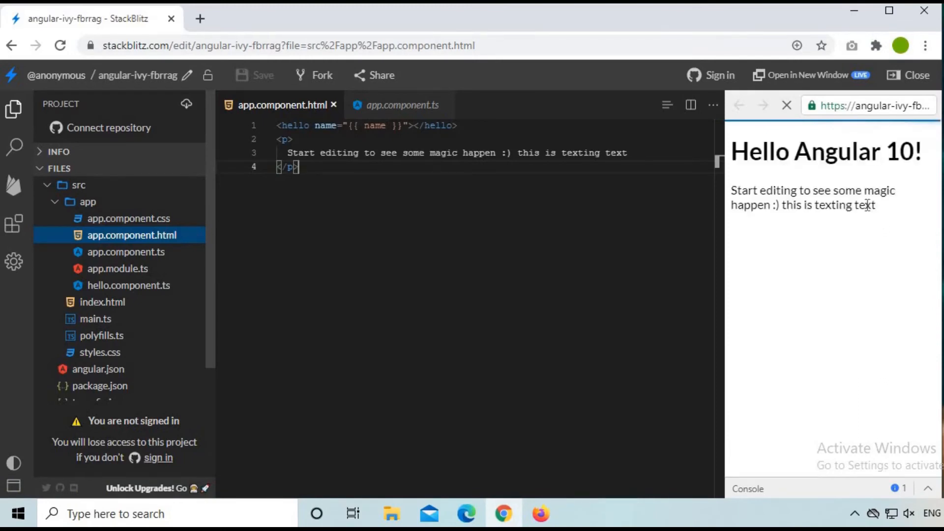
{"action": "double_click", "coordinate": [832, 204]}
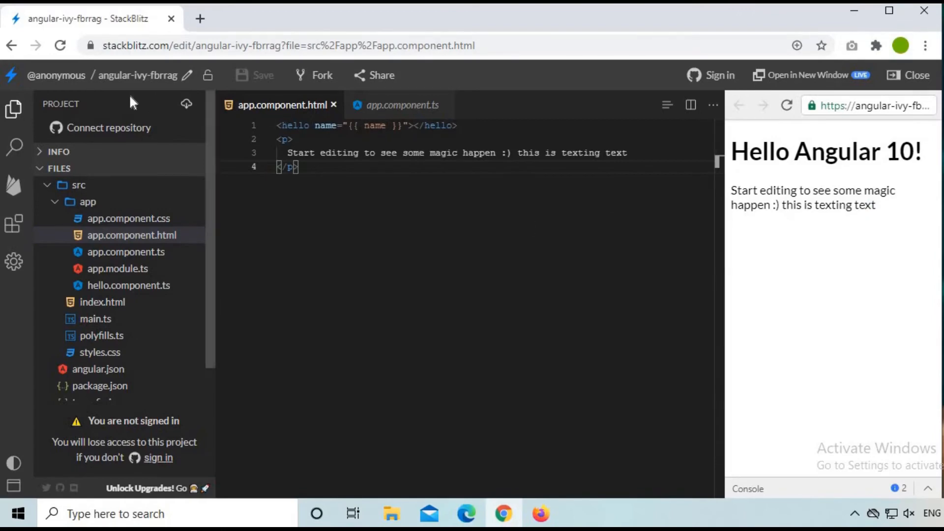
{"action": "mouse_move", "coordinate": [383, 75]}
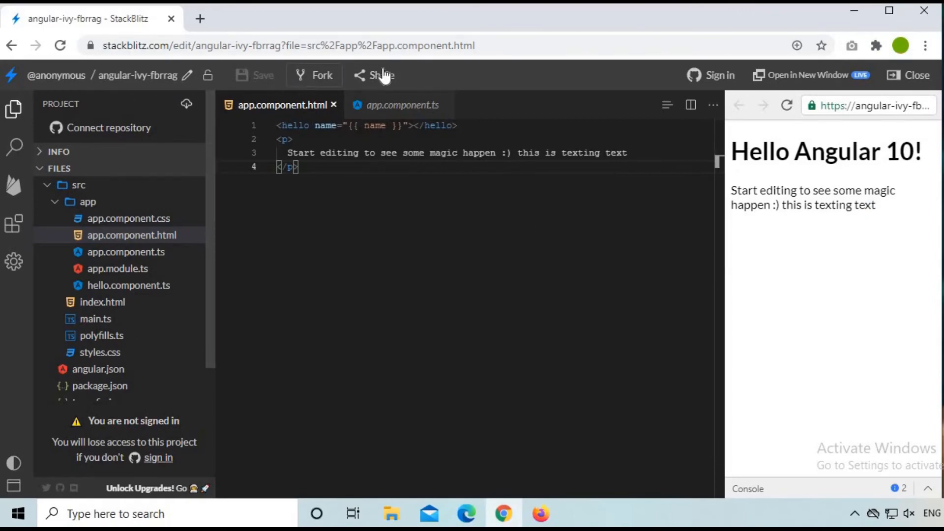
{"action": "left_click", "coordinate": [375, 75]}
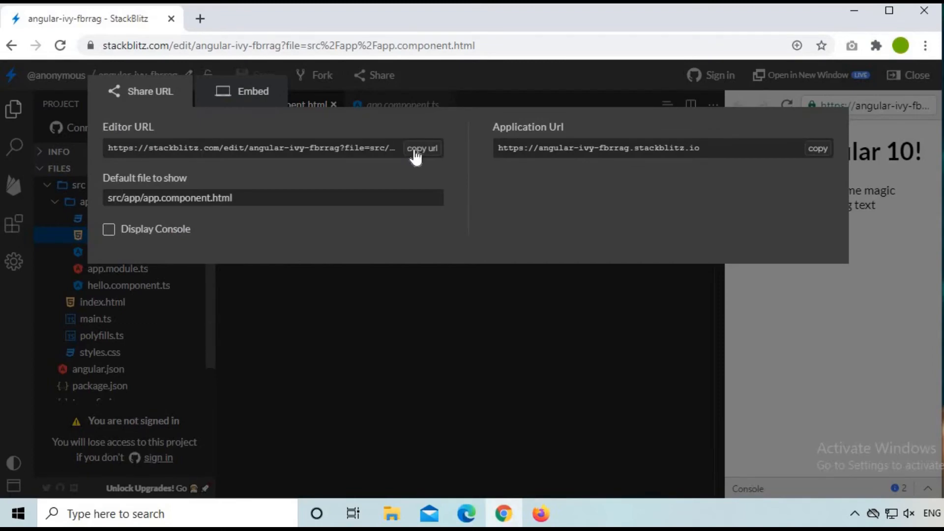
{"action": "mouse_move", "coordinate": [763, 124]}
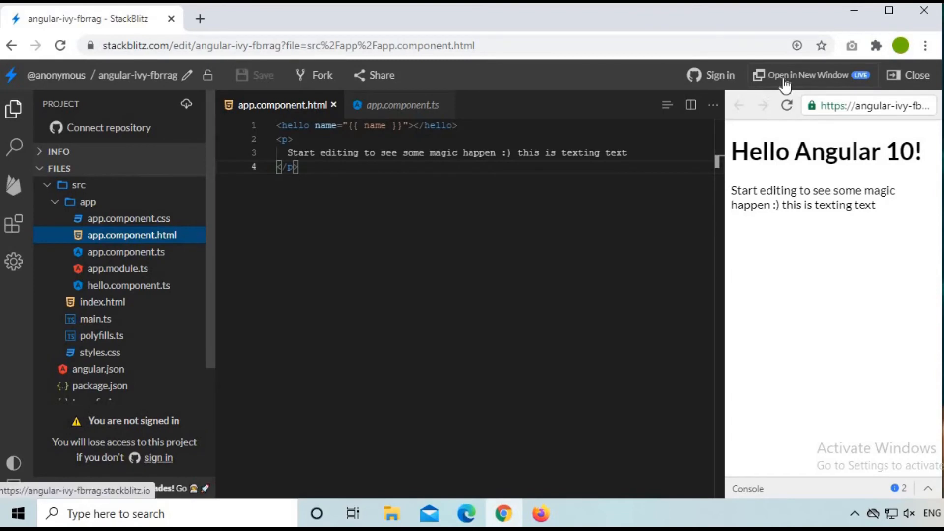
Open the app in a new tab, append 'texting 1' to the paragraph, and save.
{"action": "left_click", "coordinate": [811, 75]}
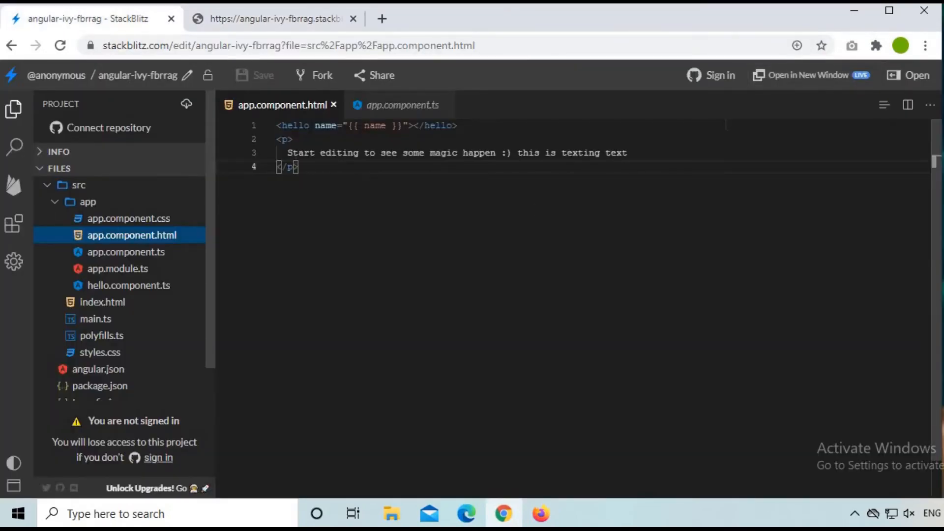
{"action": "left_click", "coordinate": [274, 19]}
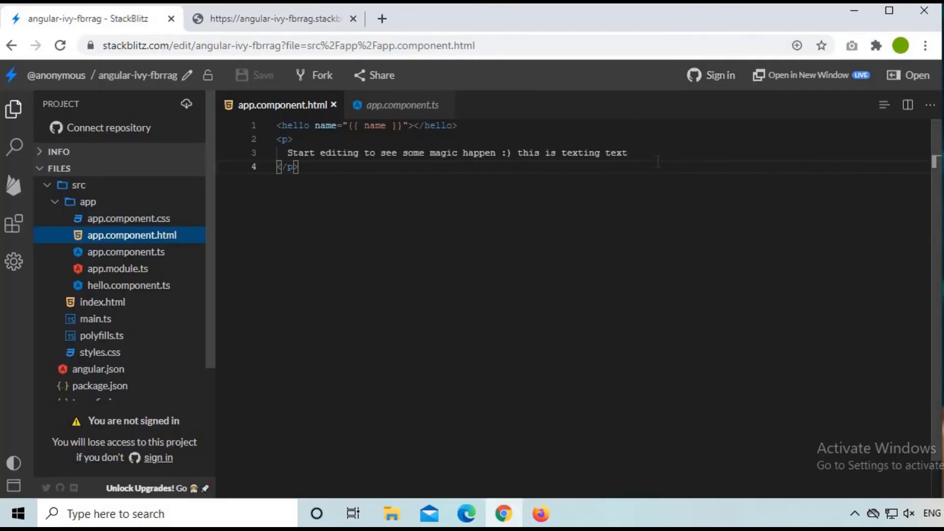
{"action": "type", "text": "texting"}
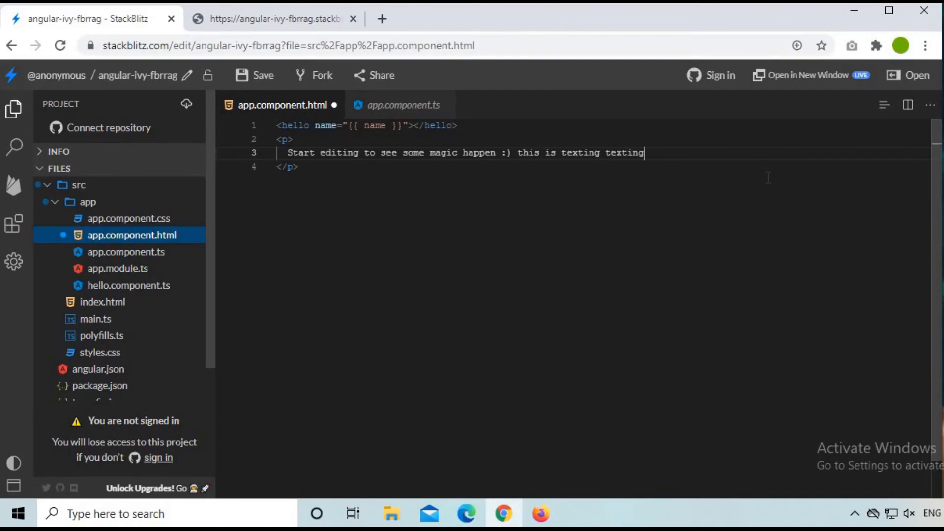
{"action": "type", "text": "1"}
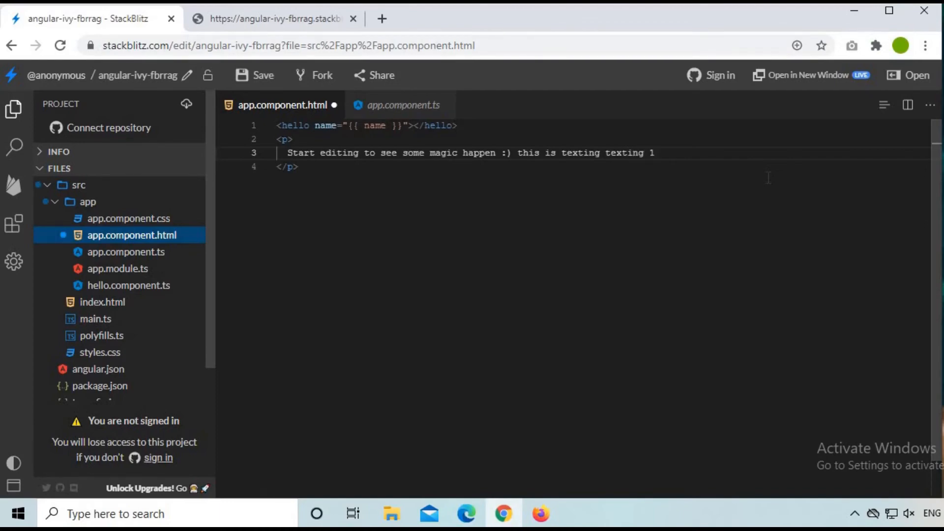
{"action": "left_click", "coordinate": [253, 75]}
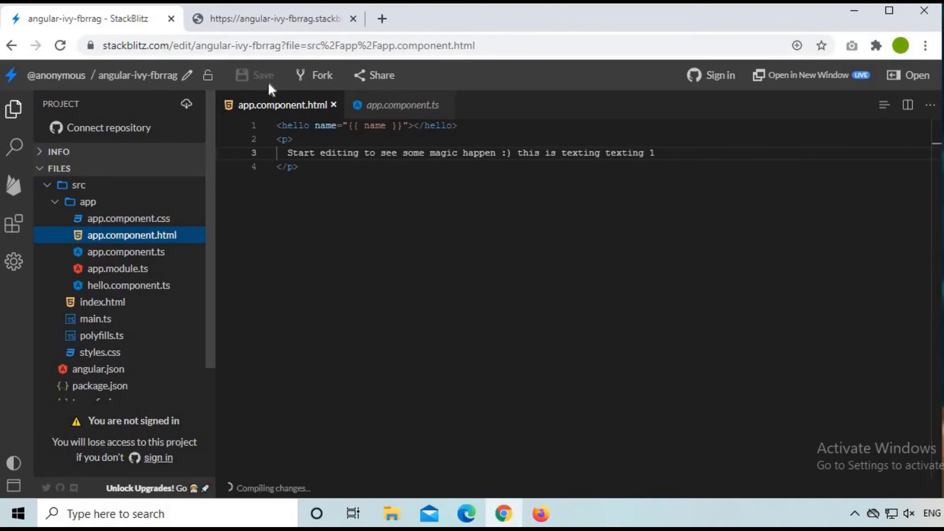
Switch tabs and restore the preview pane beside the code.
{"action": "left_click", "coordinate": [274, 19]}
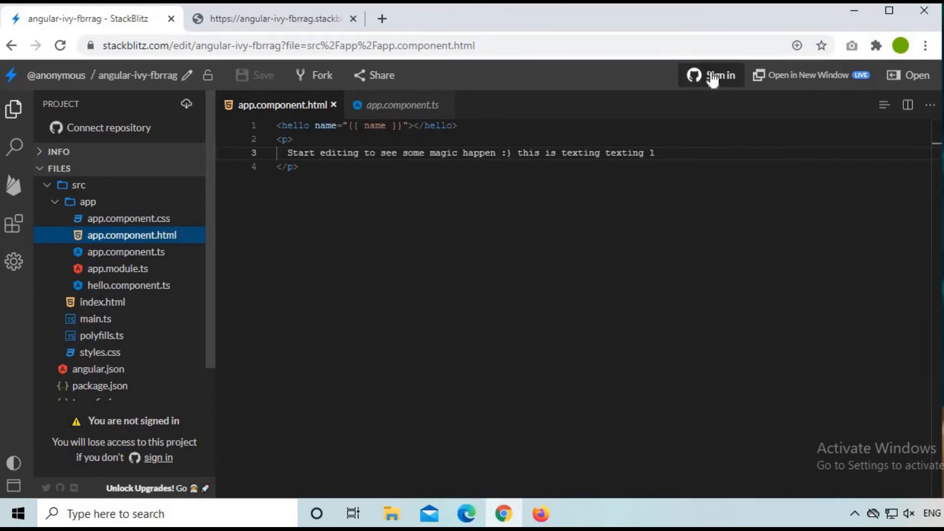
{"action": "left_click", "coordinate": [712, 74]}
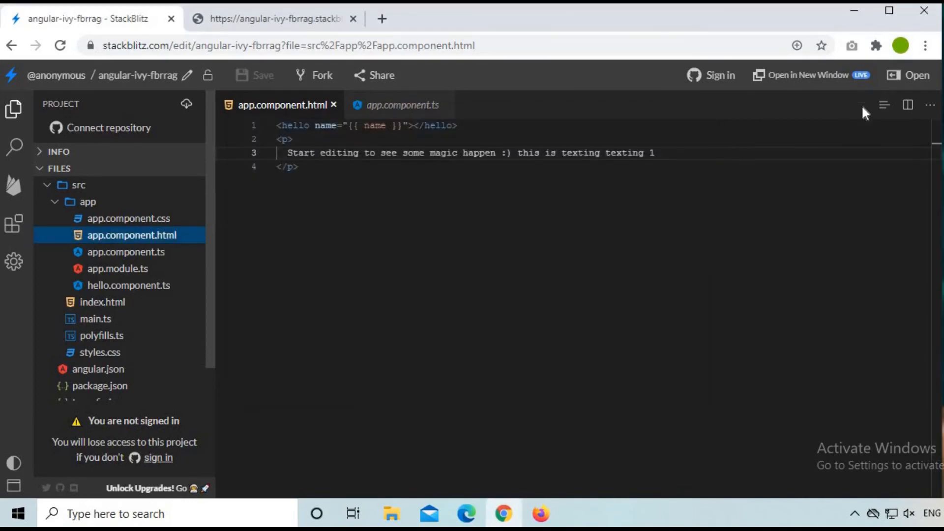
{"action": "left_click", "coordinate": [917, 75]}
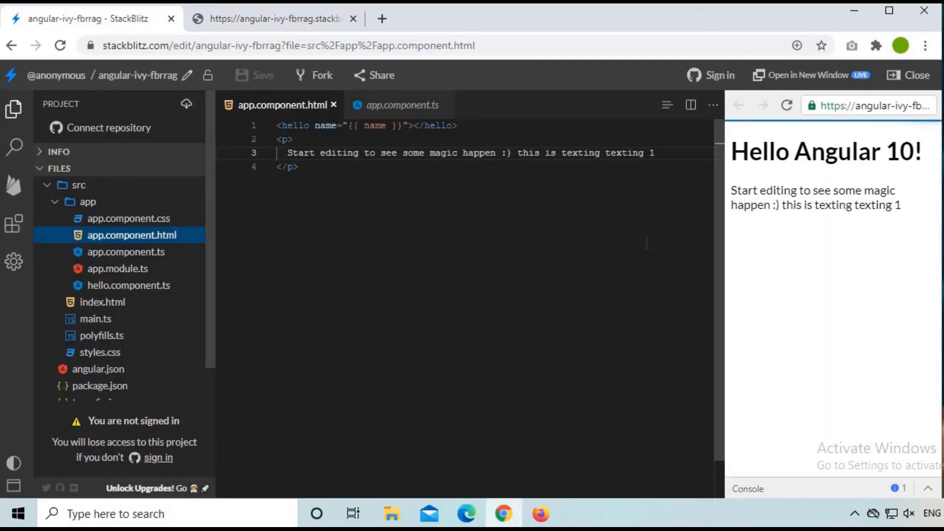
Check the app tab, toggle Zen Mode on and off, then close Chrome.
{"action": "left_click", "coordinate": [274, 19]}
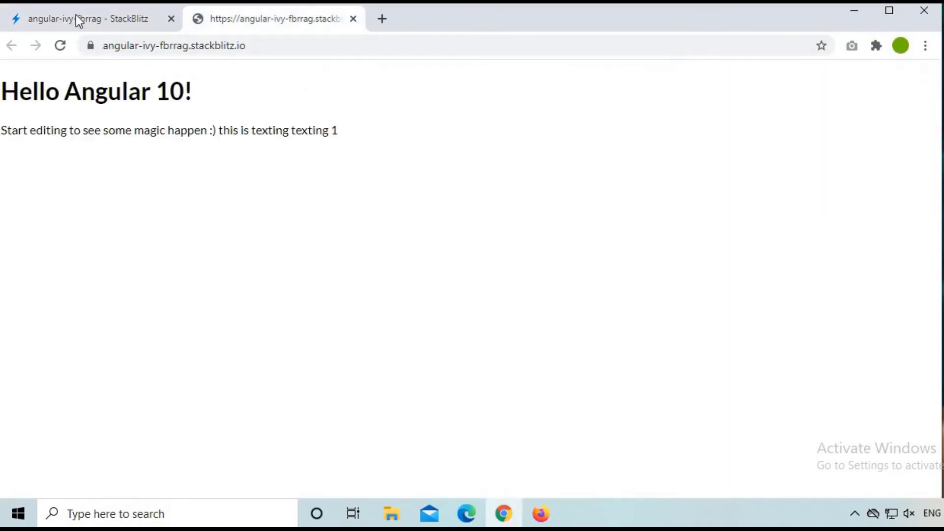
{"action": "left_click", "coordinate": [84, 19]}
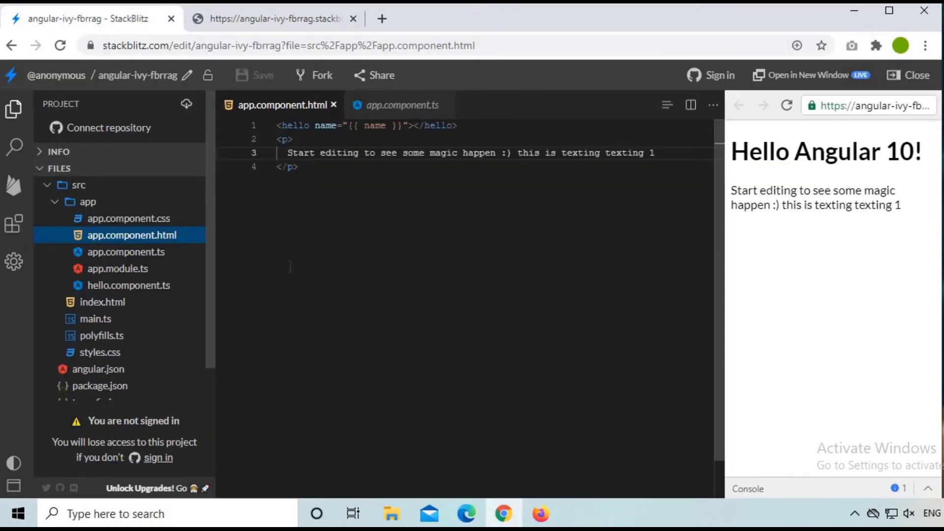
{"action": "left_click", "coordinate": [9, 486]}
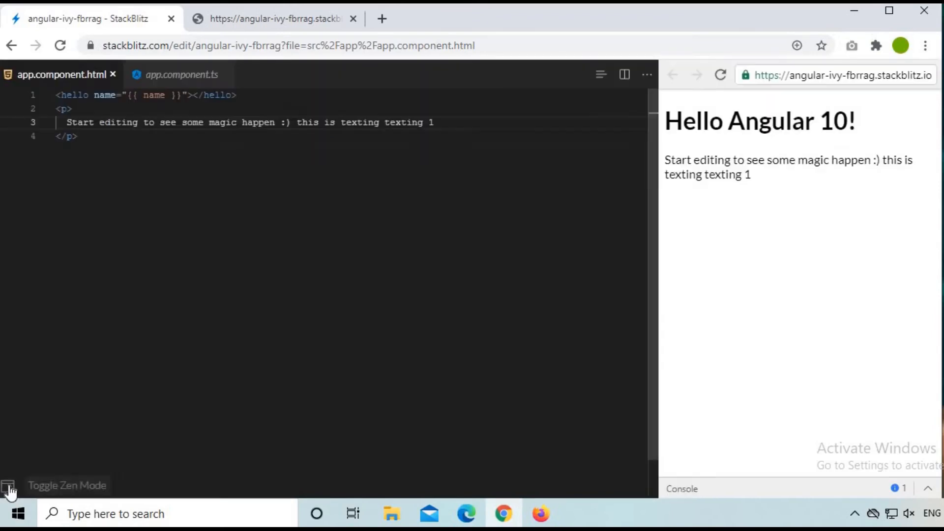
{"action": "left_click", "coordinate": [8, 486]}
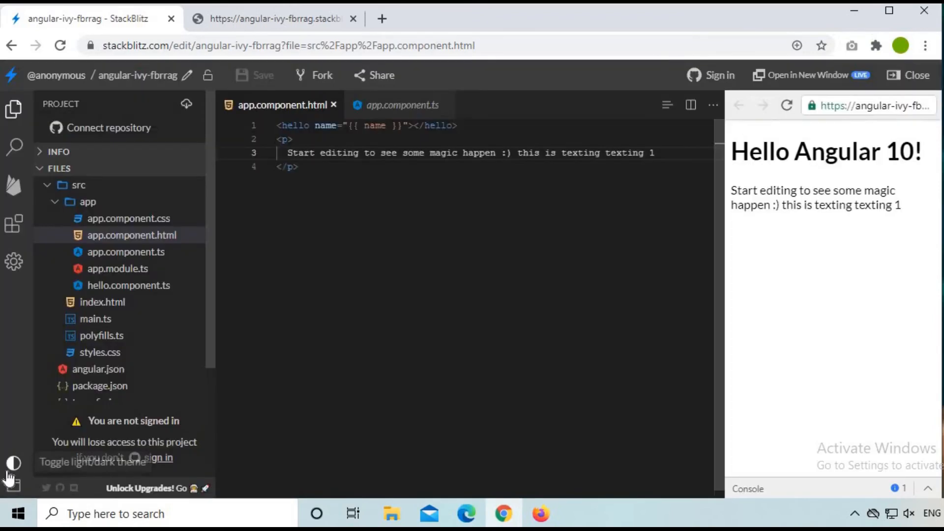
{"action": "left_click", "coordinate": [129, 235]}
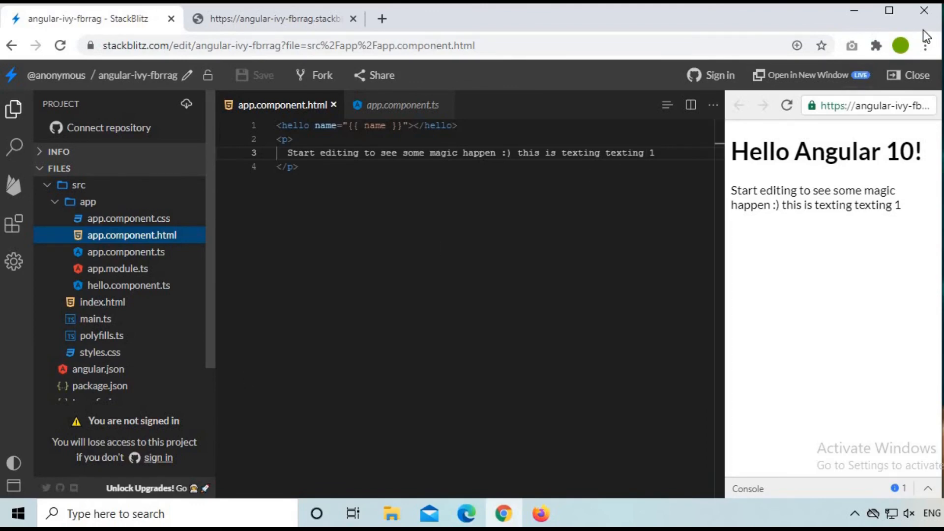
{"action": "mouse_move", "coordinate": [925, 11]}
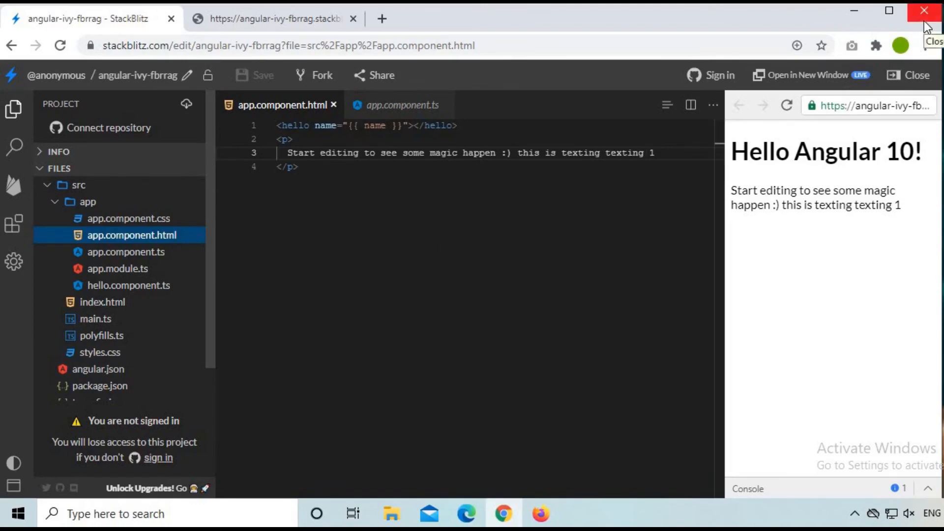
{"action": "left_click", "coordinate": [925, 11]}
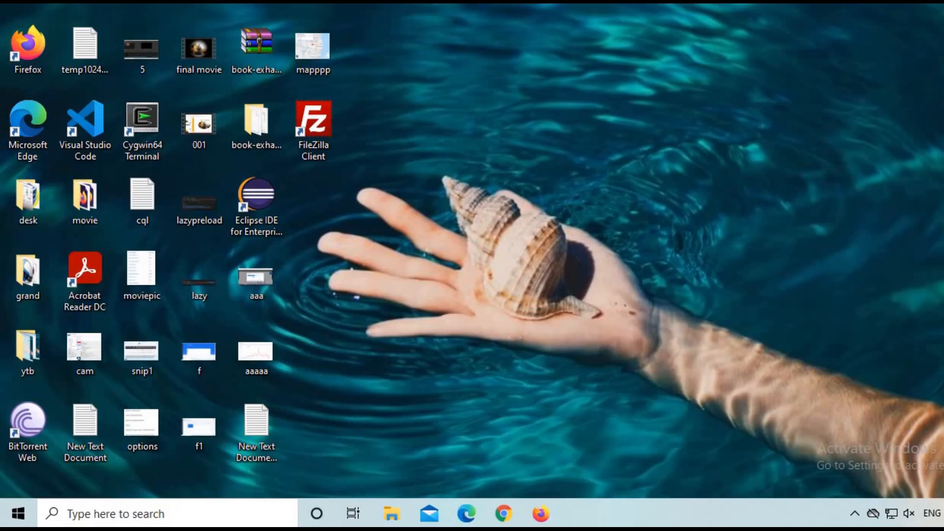